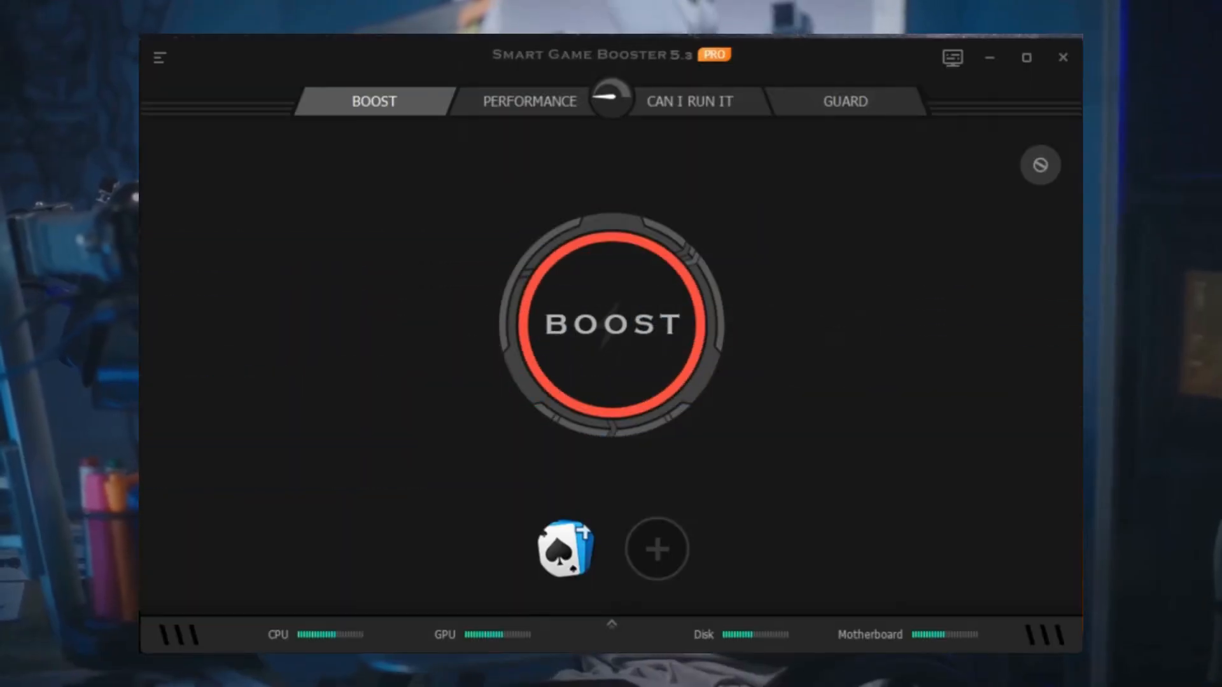
Step: Run the one-click boost, reaching +19% performance with 568.9 MB RAM released
left_click(612, 323)
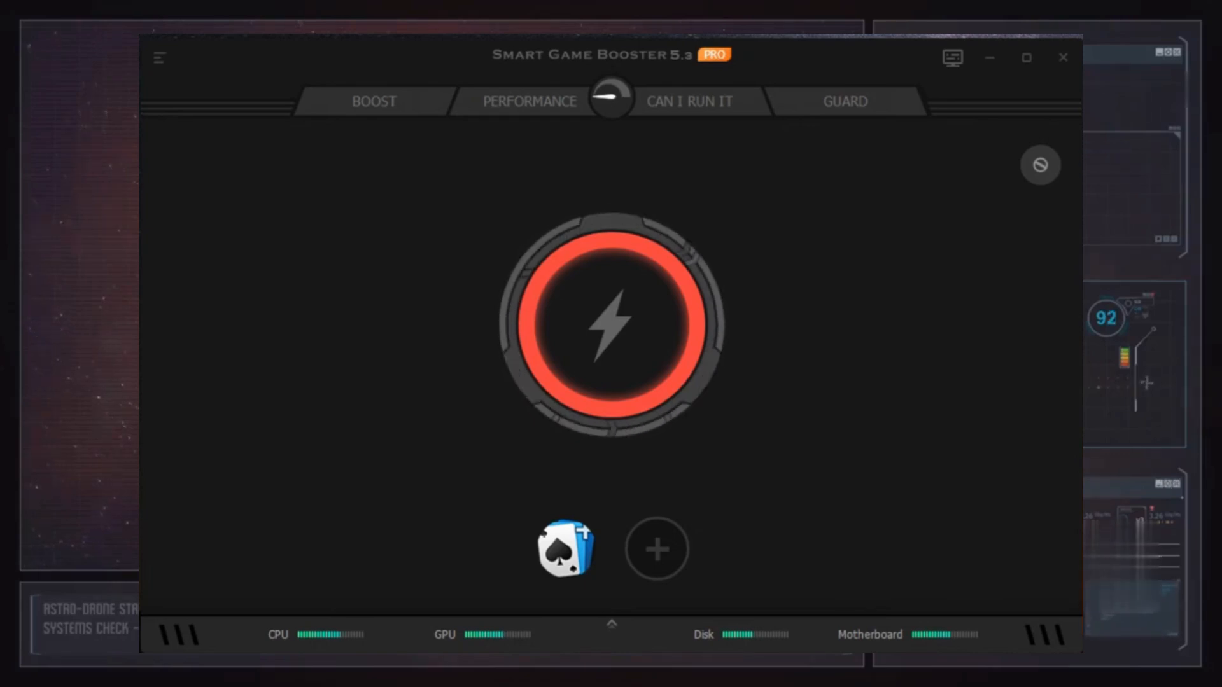
left_click(611, 324)
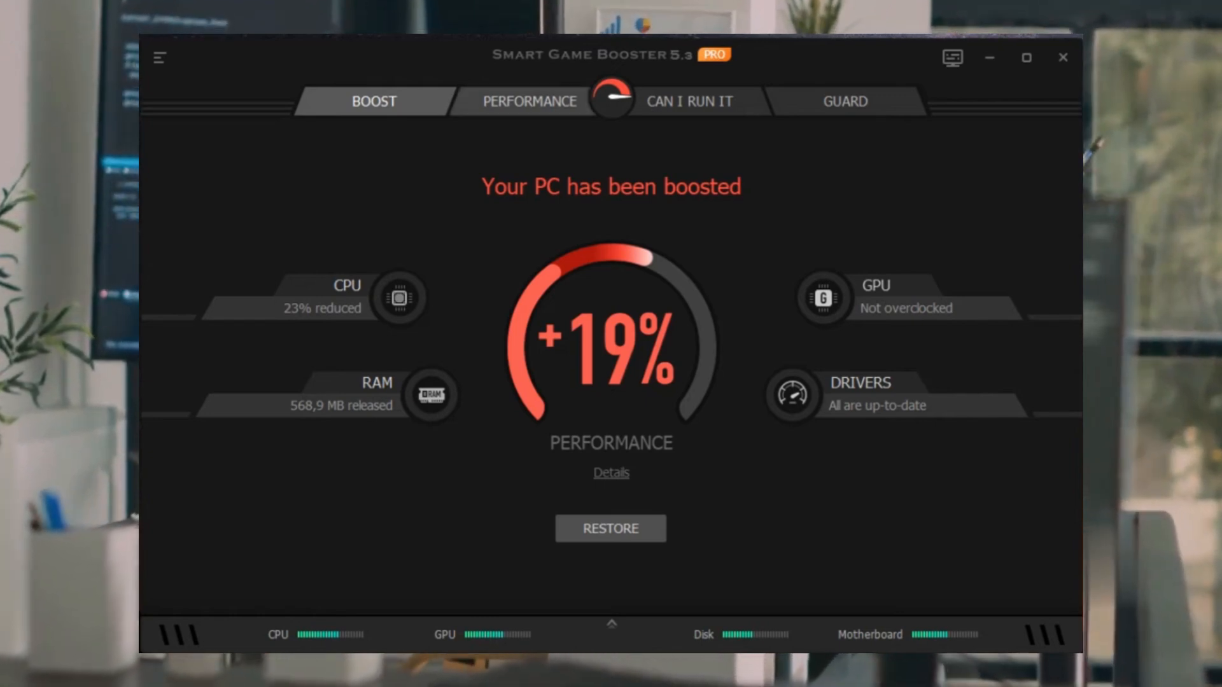
Step: Show the Performance options: System Clean, System Tweak, Driver Update and Game Defrag, all checked
left_click(529, 102)
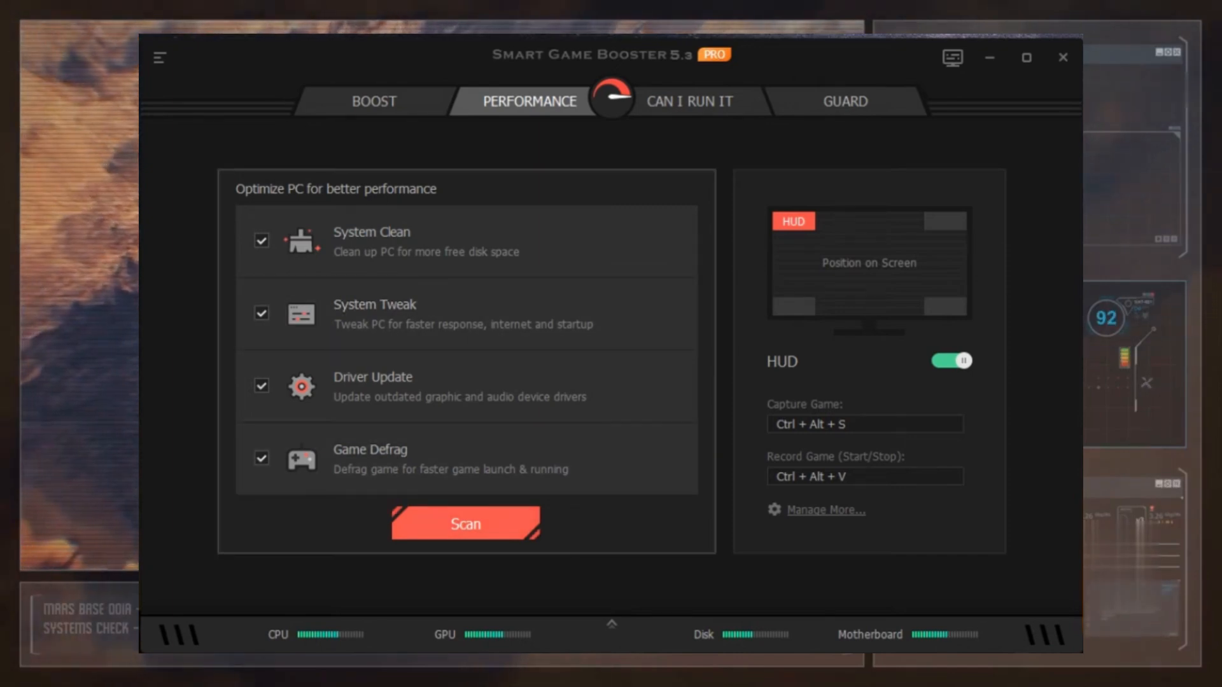
Step: Return to the boosted-PC results screen, now reporting a +15% performance gain
left_click(465, 523)
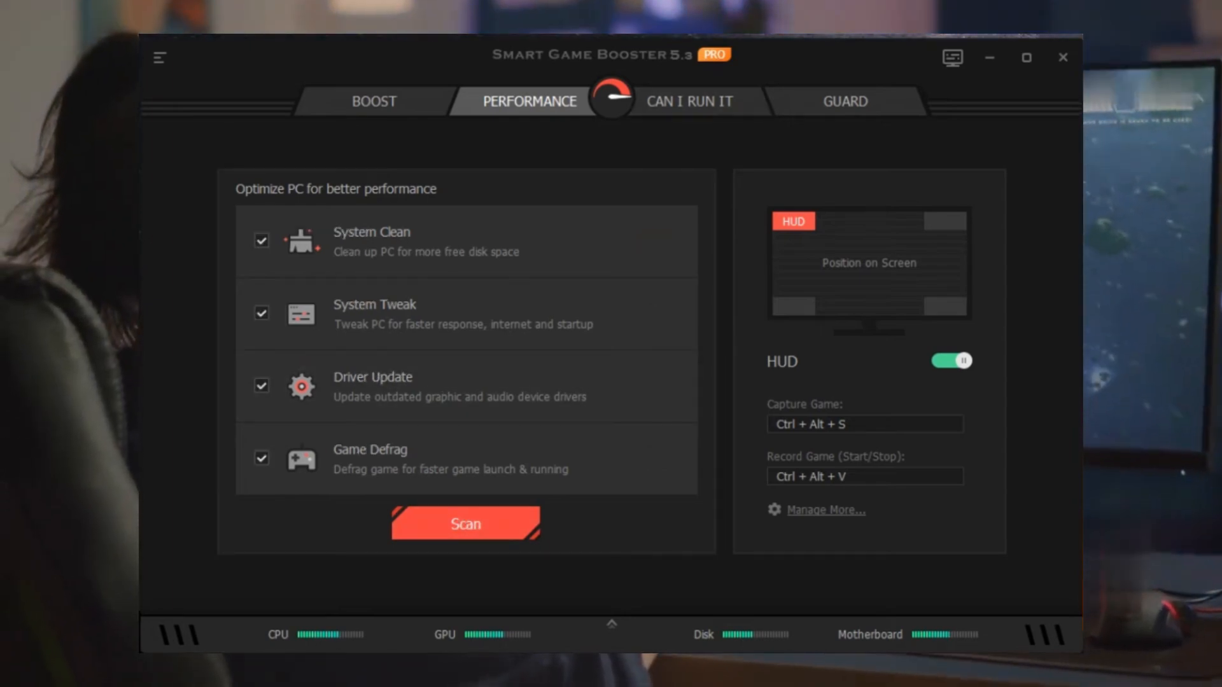
left_click(373, 100)
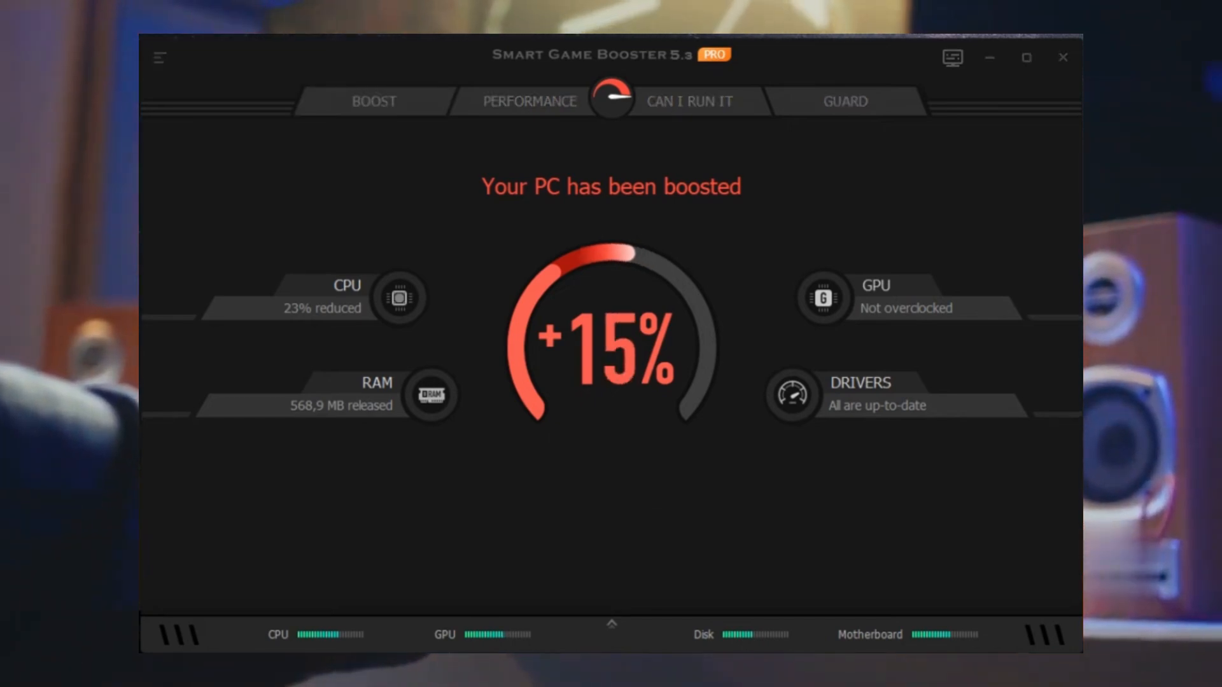
Step: Boost again to +20%, then show the Guard tools: Security Guard, Account Guard and Diagnosis
left_click(373, 102)
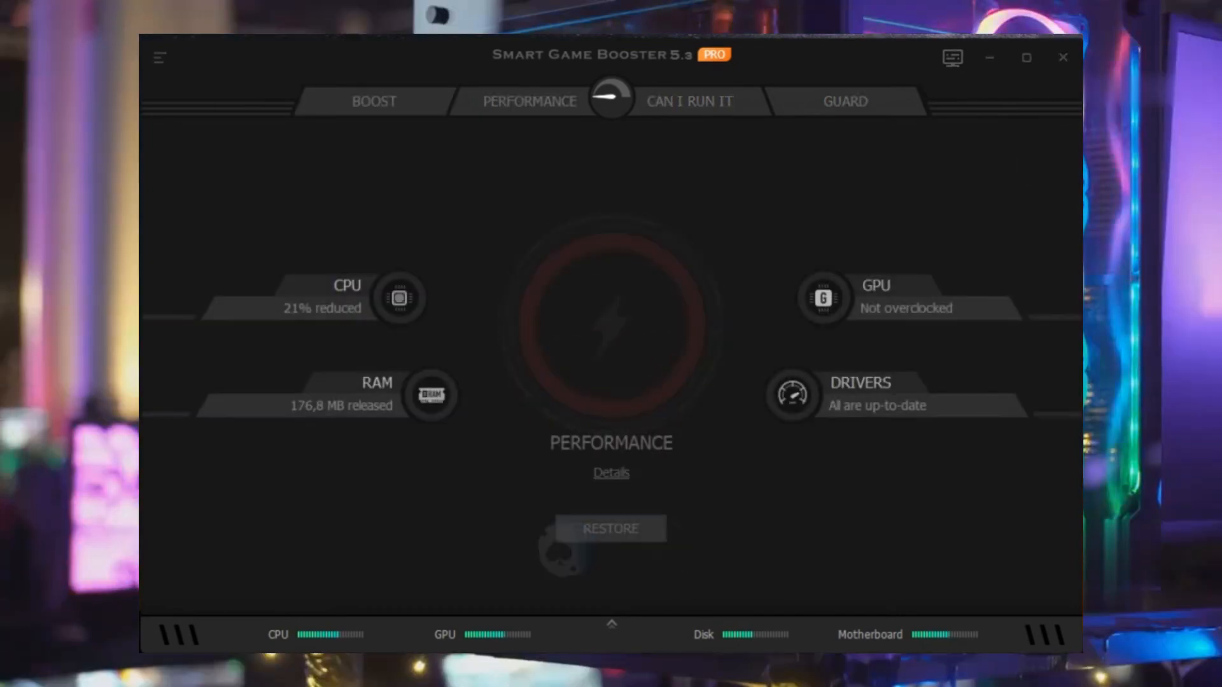
left_click(373, 101)
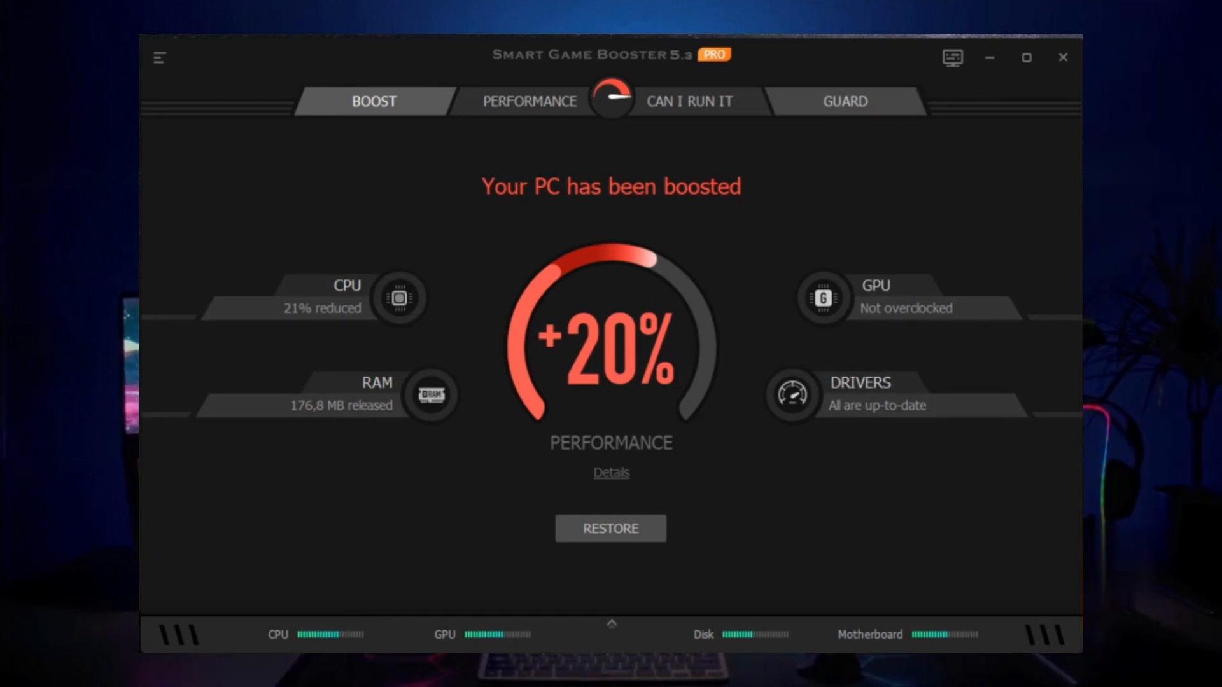
left_click(844, 101)
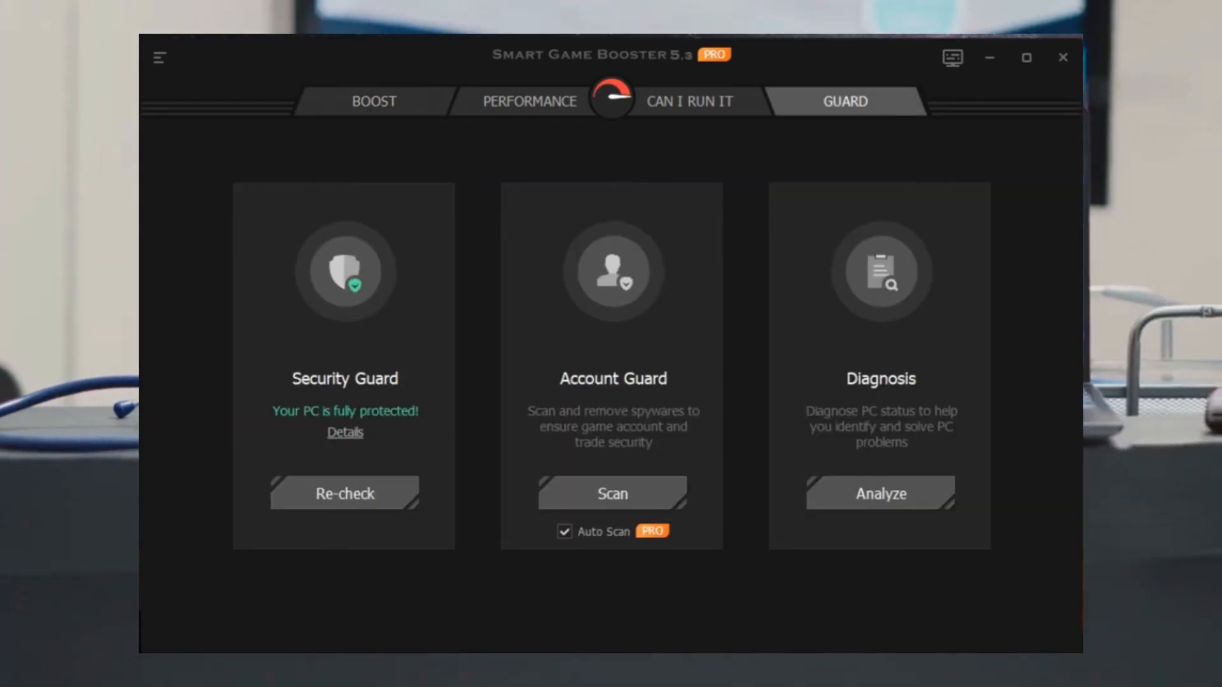